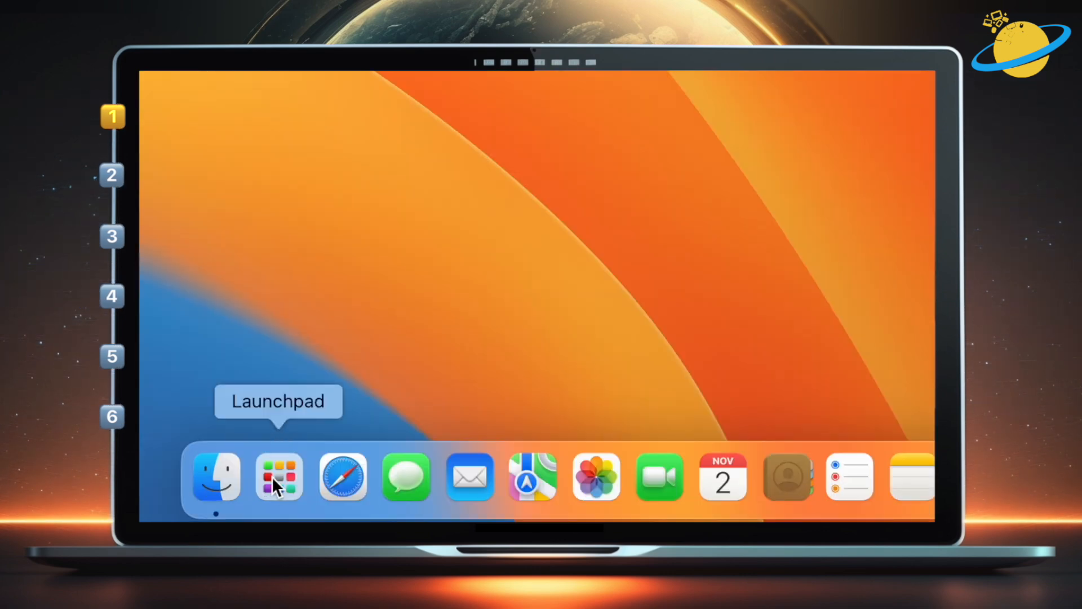
Search Launchpad for 'onedrive' and launch the OneDrive app
click(279, 476)
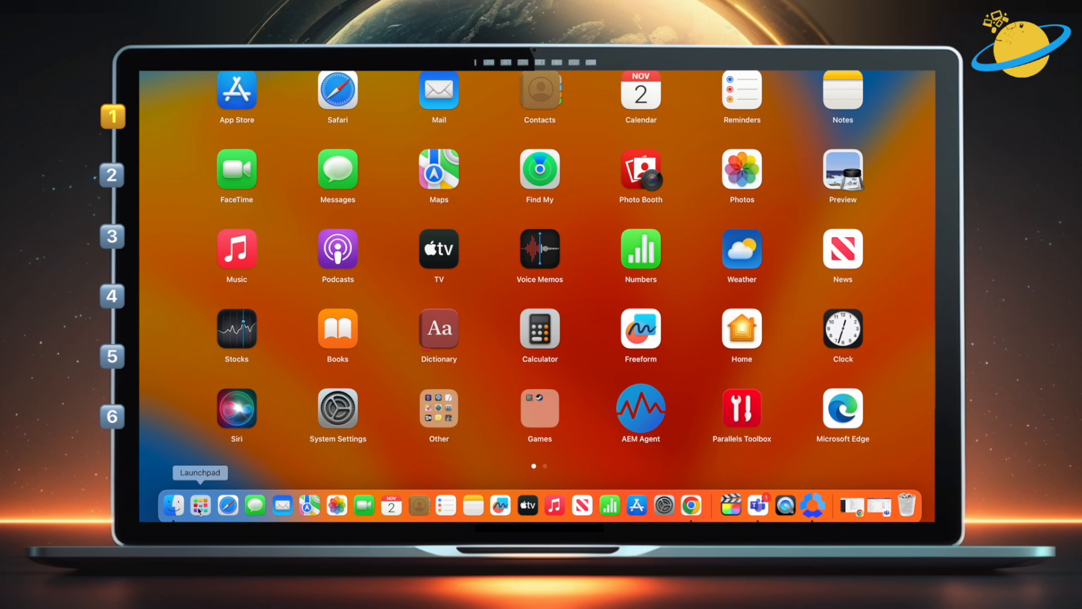
click(200, 506)
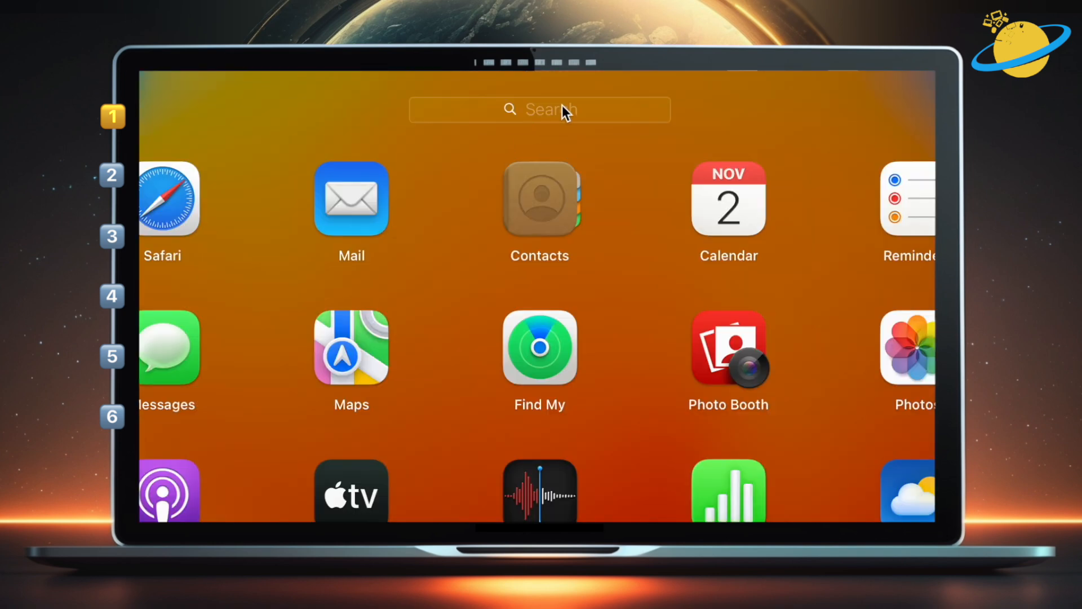
text(d)
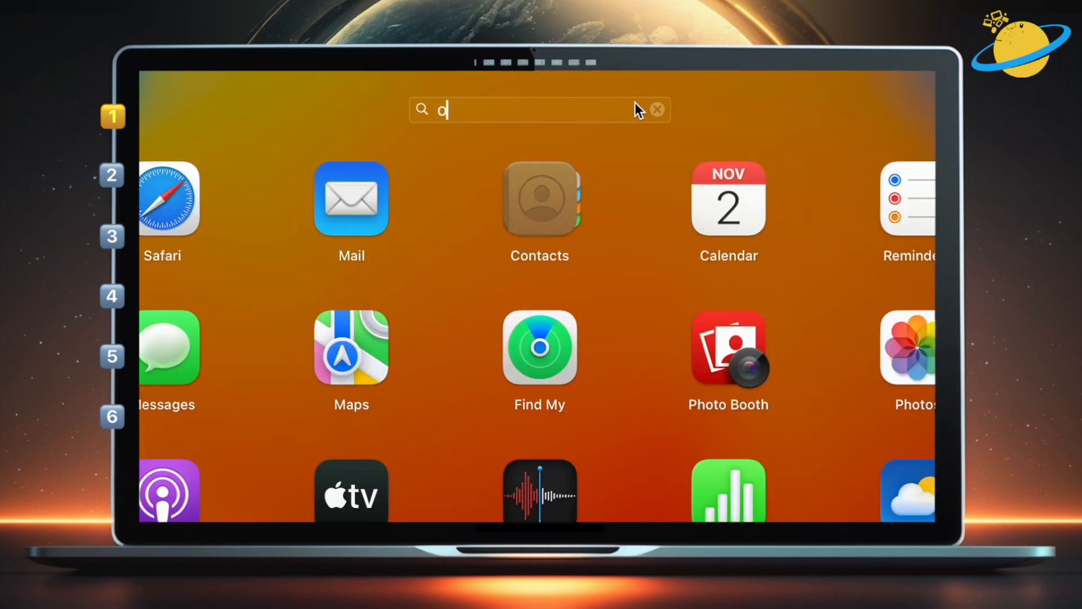
text(nedrive)
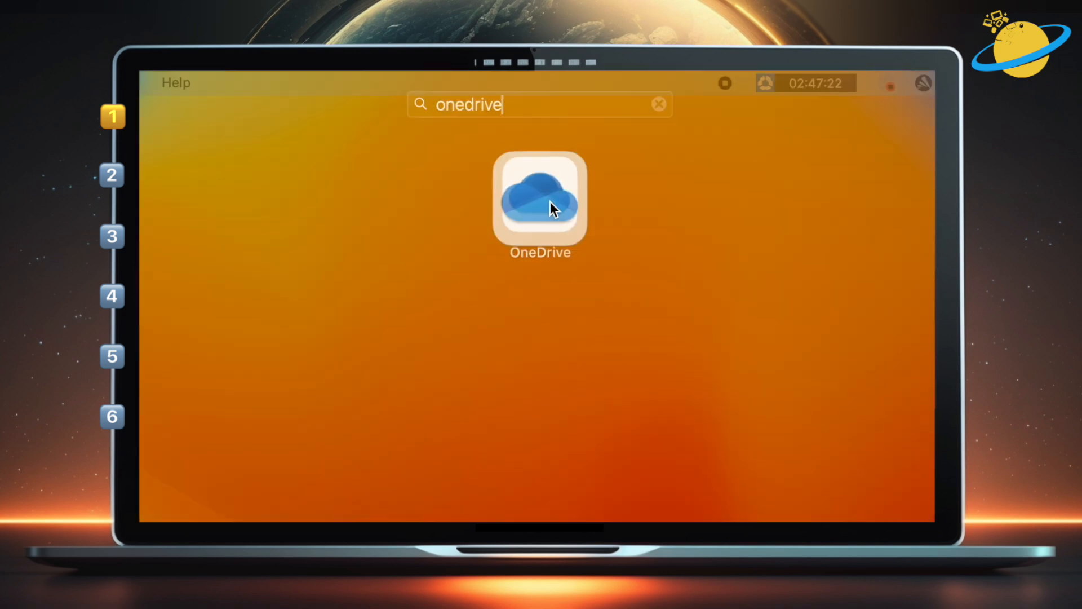
double_click(540, 201)
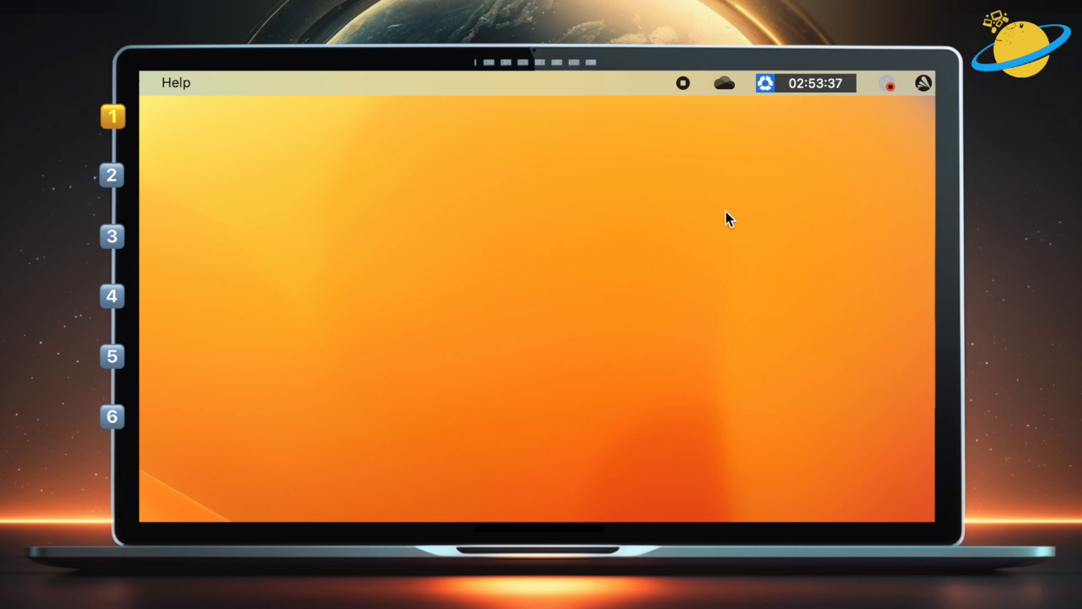
mouse_move(725, 91)
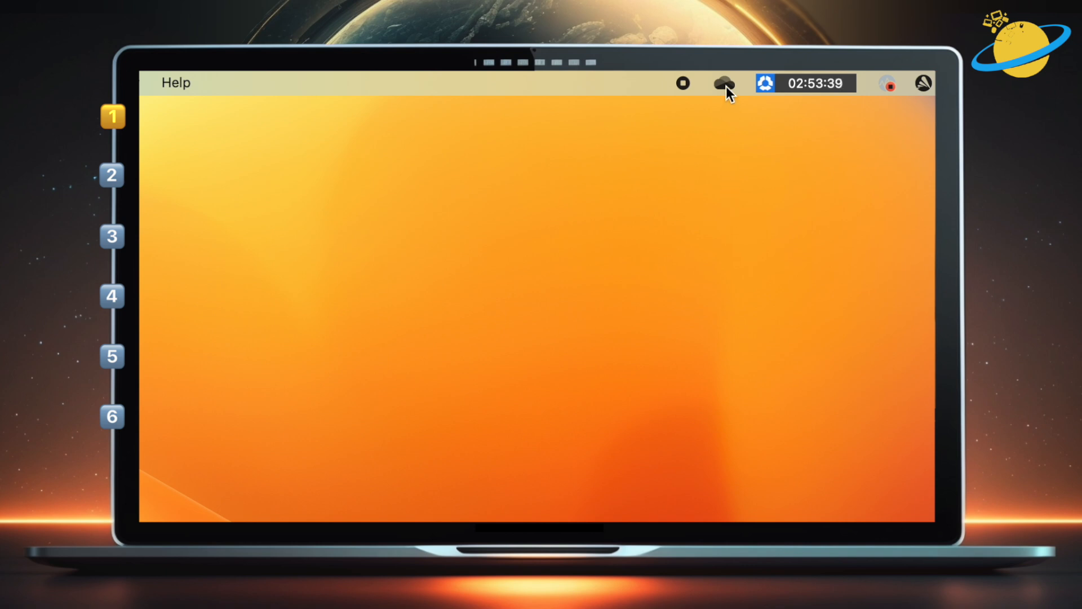
From the OneDrive menu bar icon's settings, pause syncing for 2 Hours
click(723, 83)
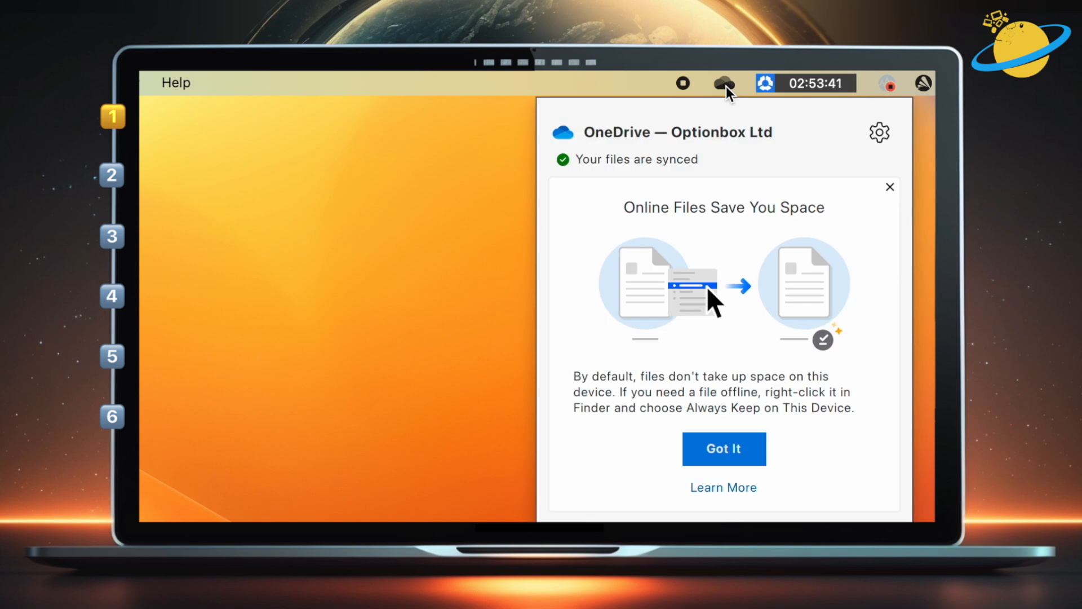
click(880, 132)
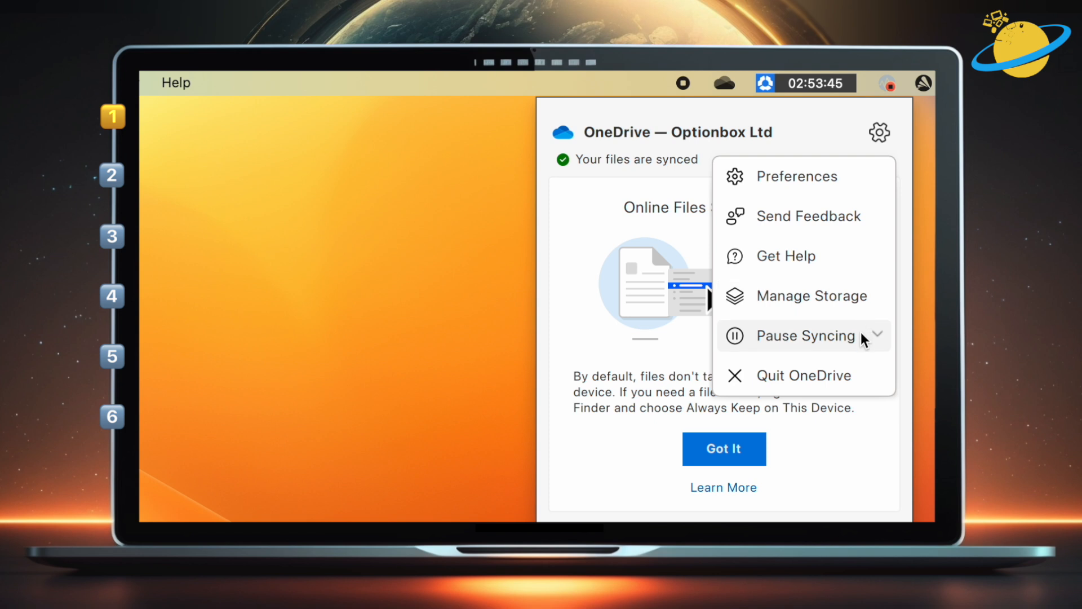
click(803, 336)
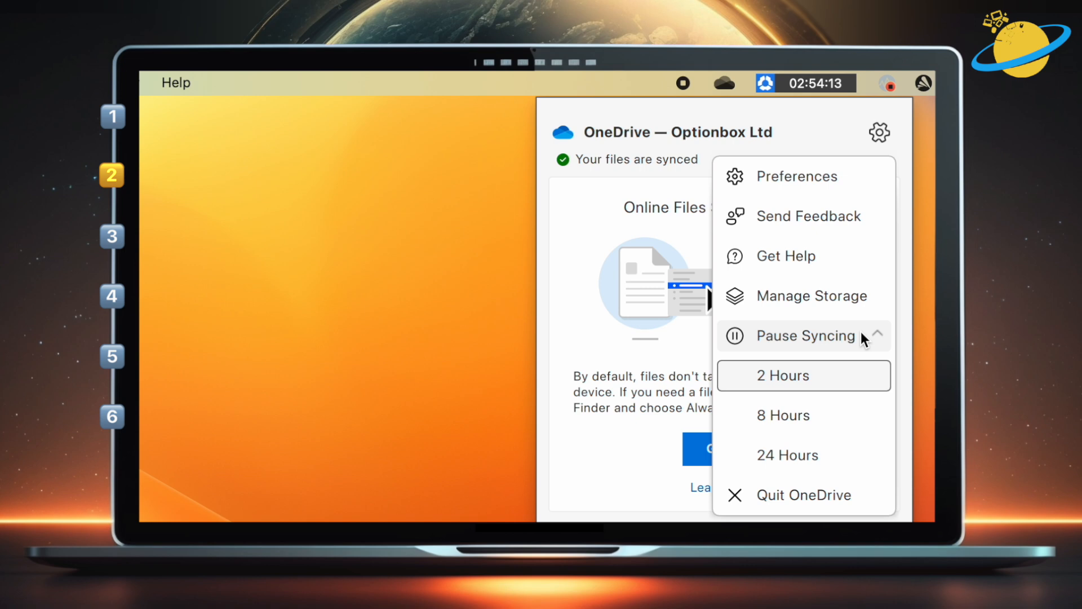
click(797, 176)
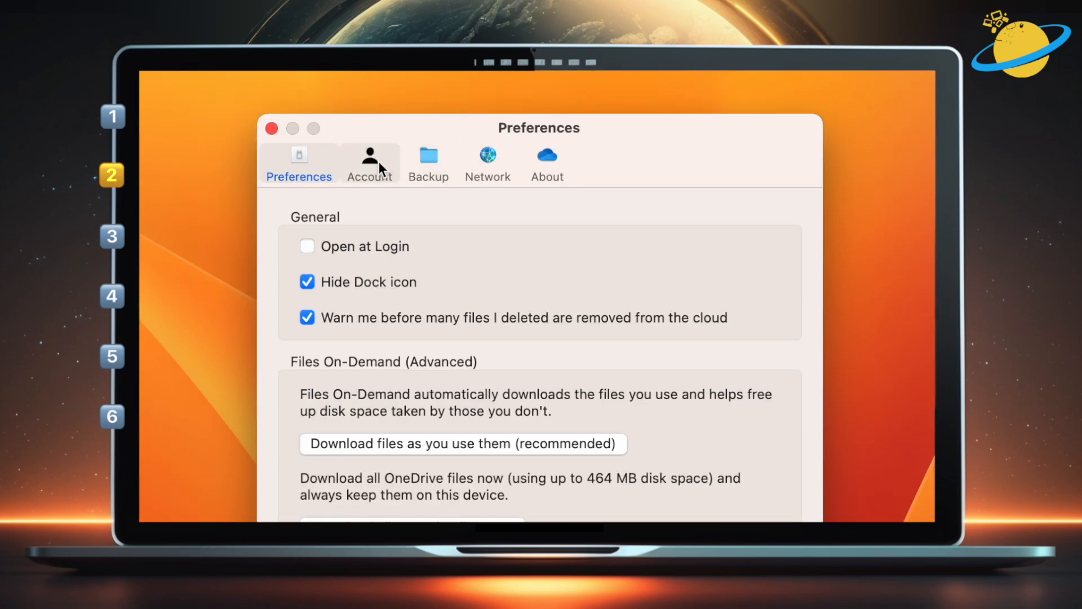
In Account's Choose Folders, uncheck Pictures and confirm with OK
click(370, 161)
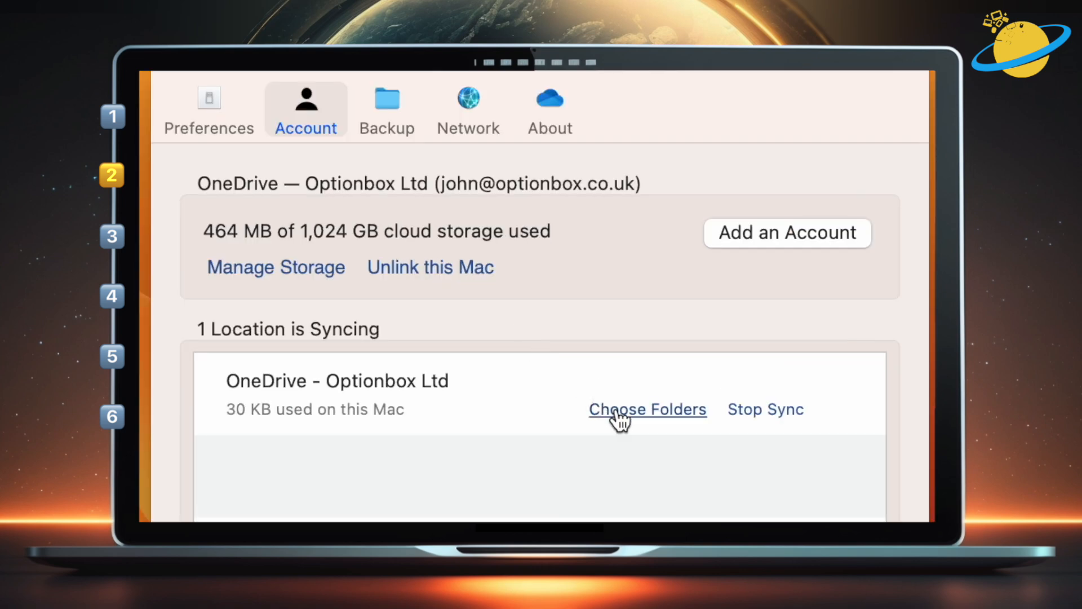
click(647, 408)
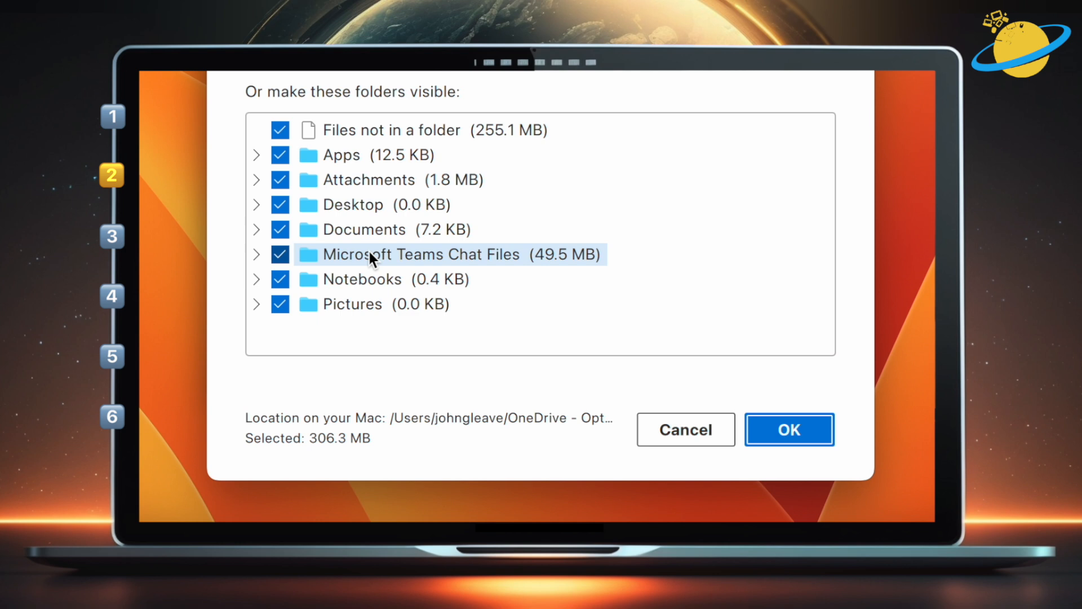
click(280, 304)
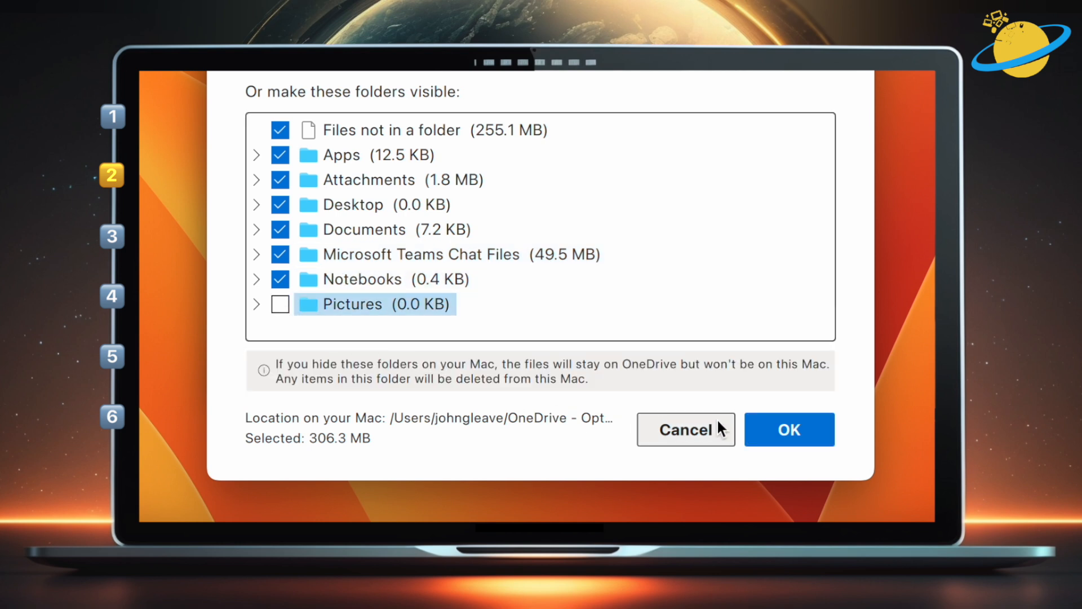
click(788, 429)
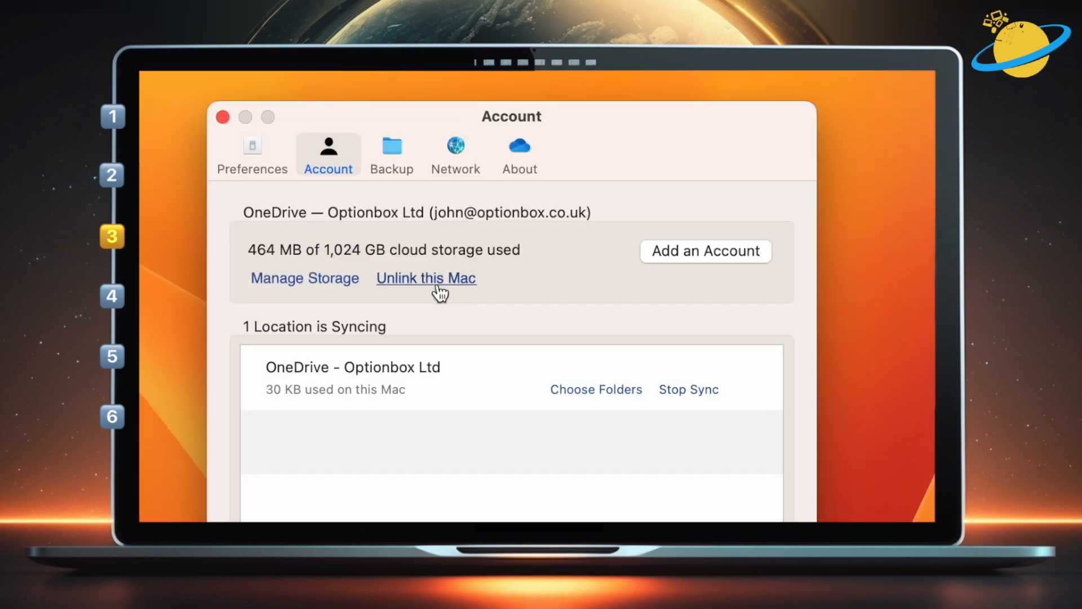
Unlink this Mac and confirm with Unlink Account
click(427, 277)
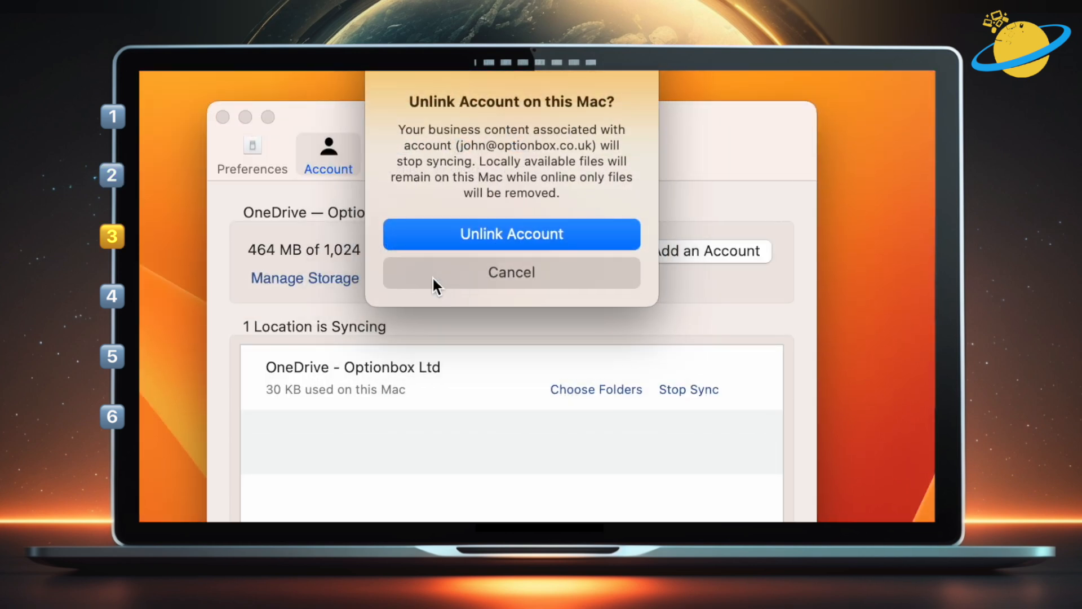
mouse_move(577, 240)
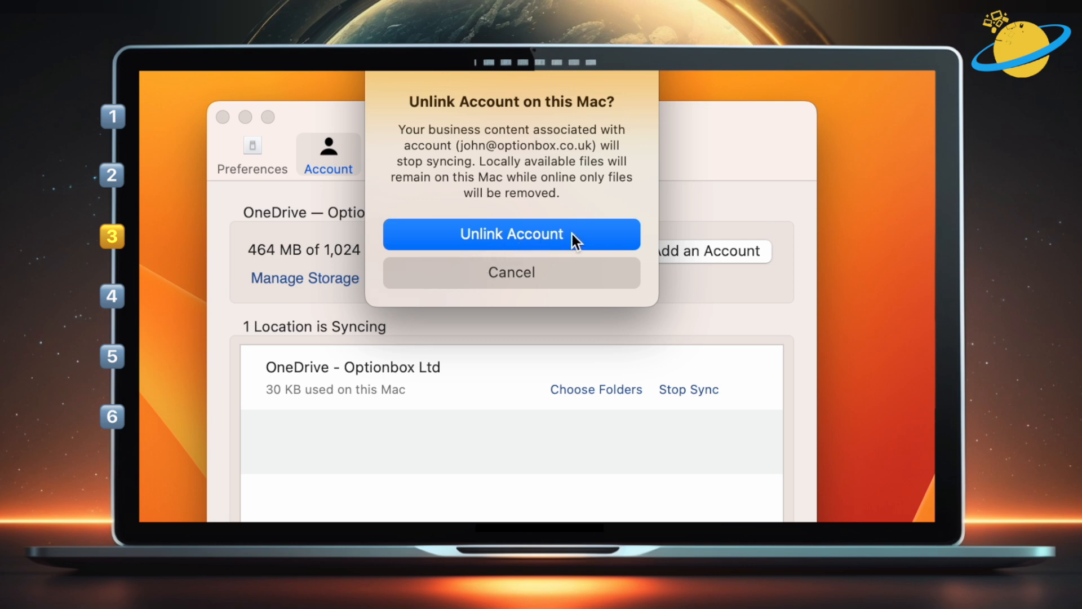
click(511, 233)
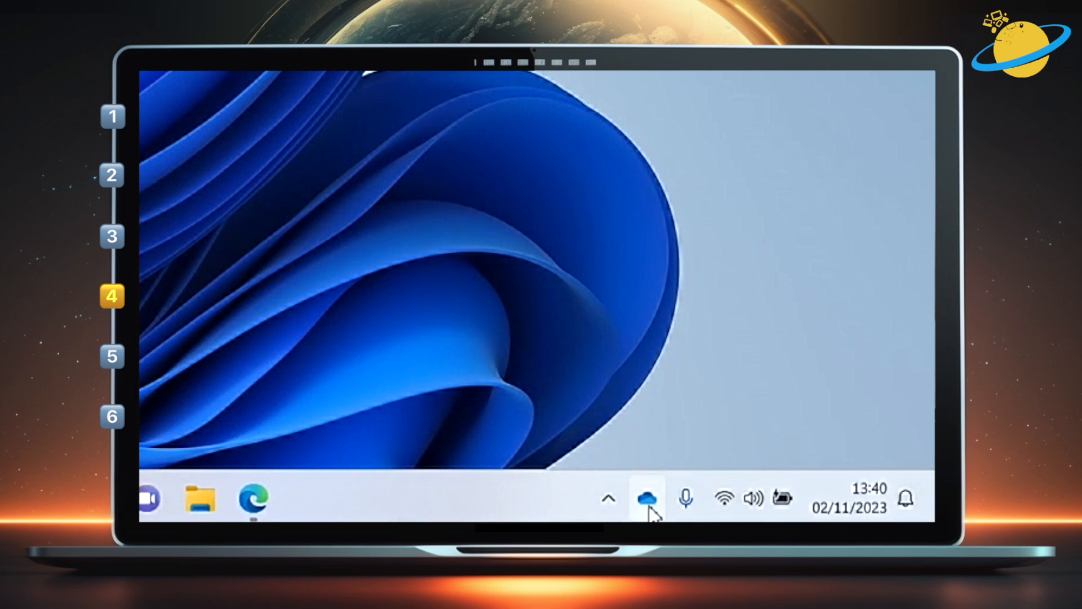
From the OneDrive tray icon's settings, show the 2, 8 and 24 hours pause options
click(646, 497)
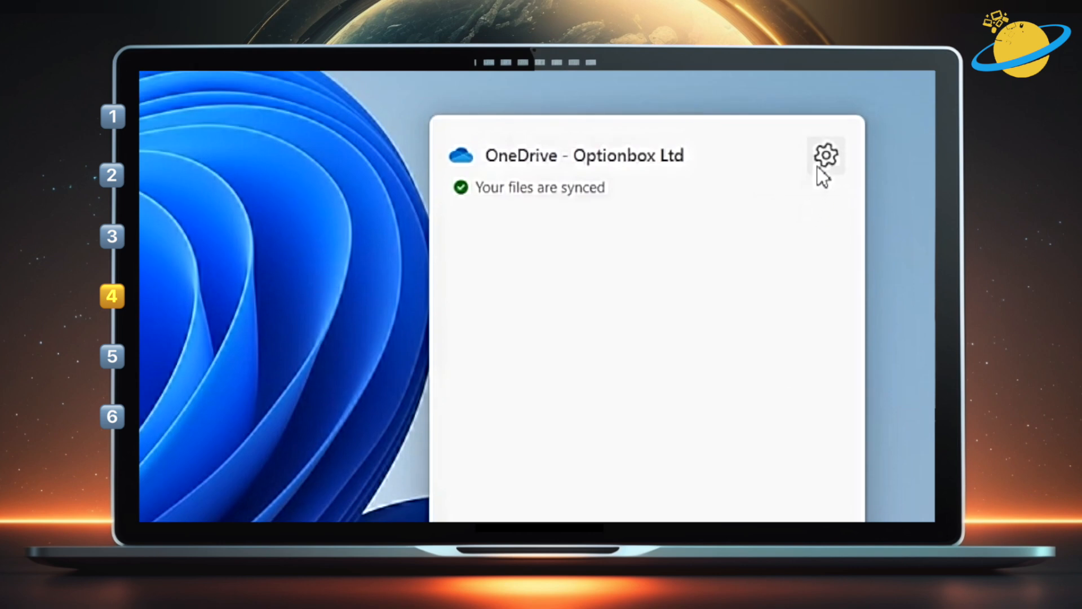
click(825, 155)
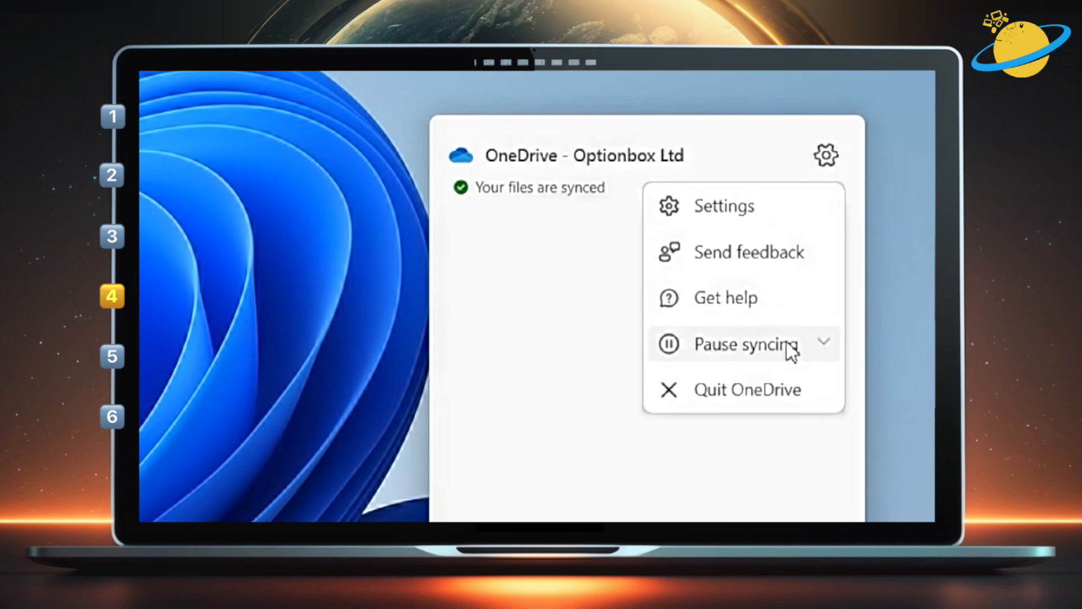
click(745, 345)
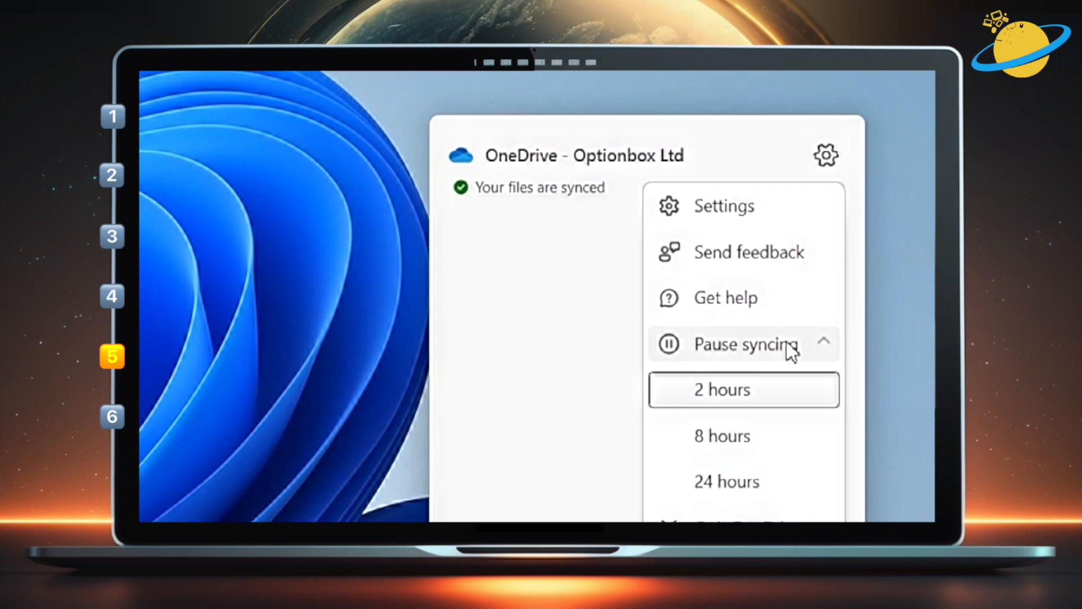
mouse_move(762, 218)
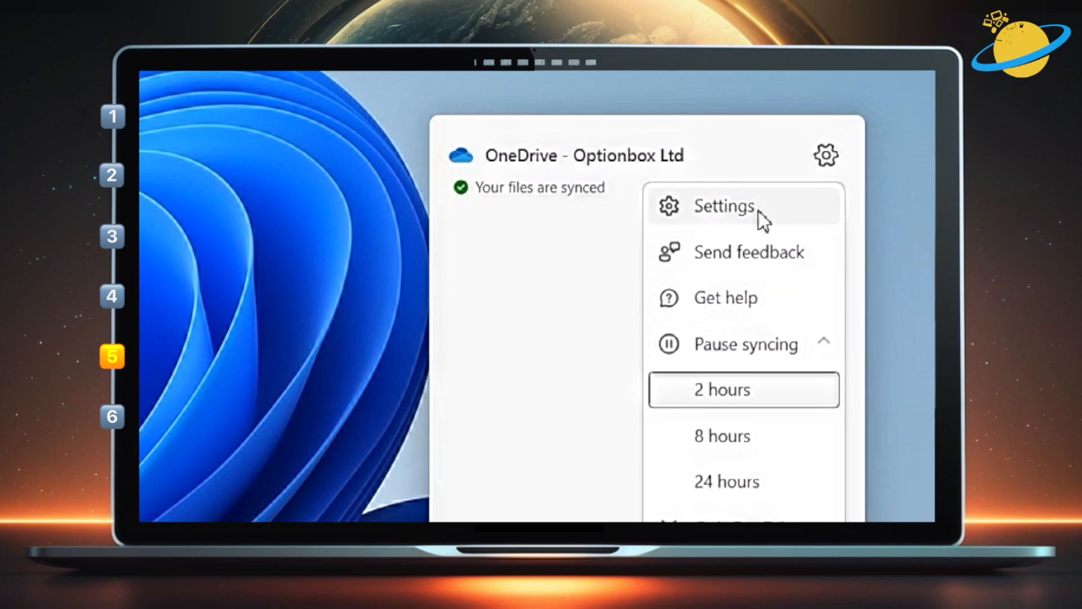
In Settings > Account > Choose folders, uncheck Microsoft Teams Chat Files and confirm with OK
click(724, 205)
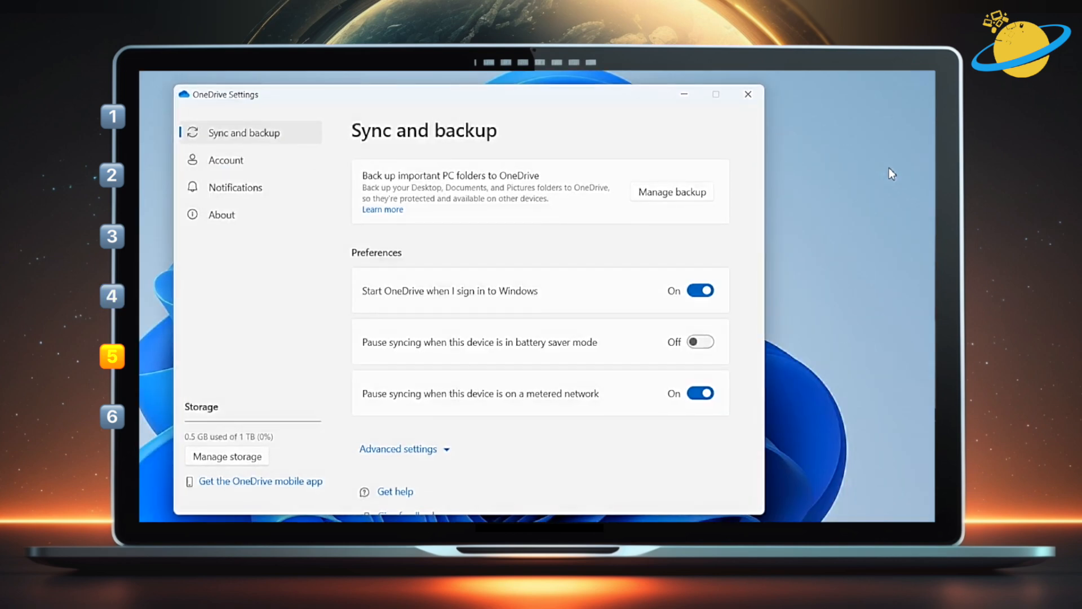
click(225, 159)
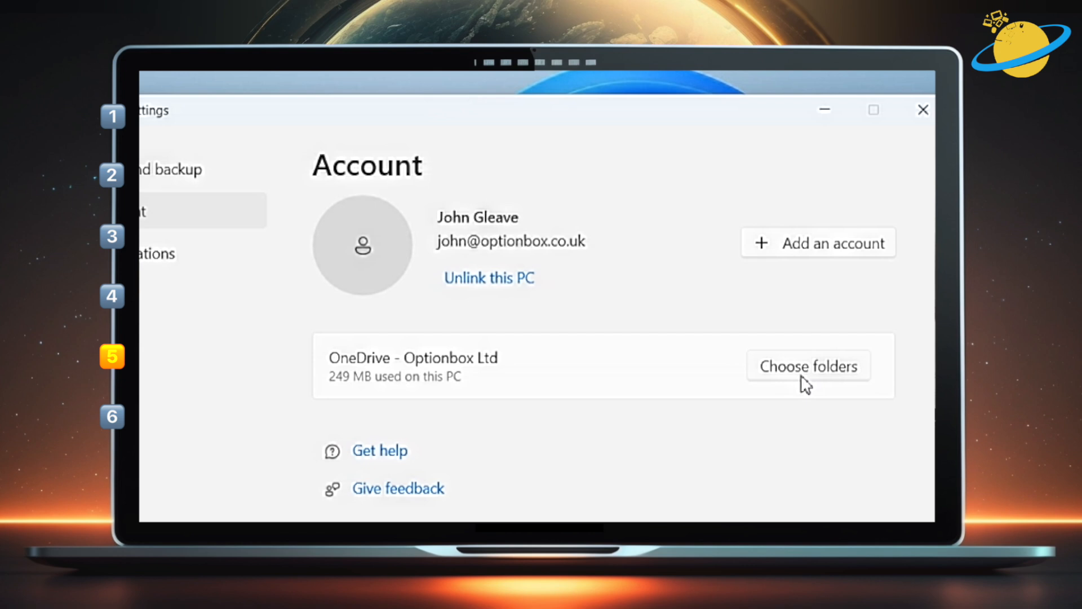
click(807, 365)
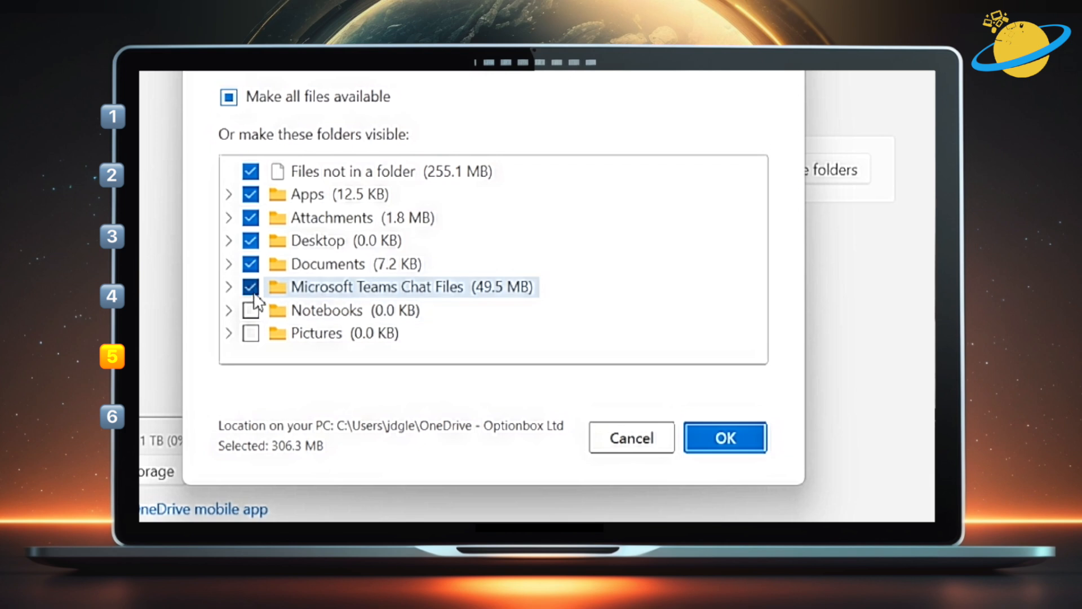
click(250, 286)
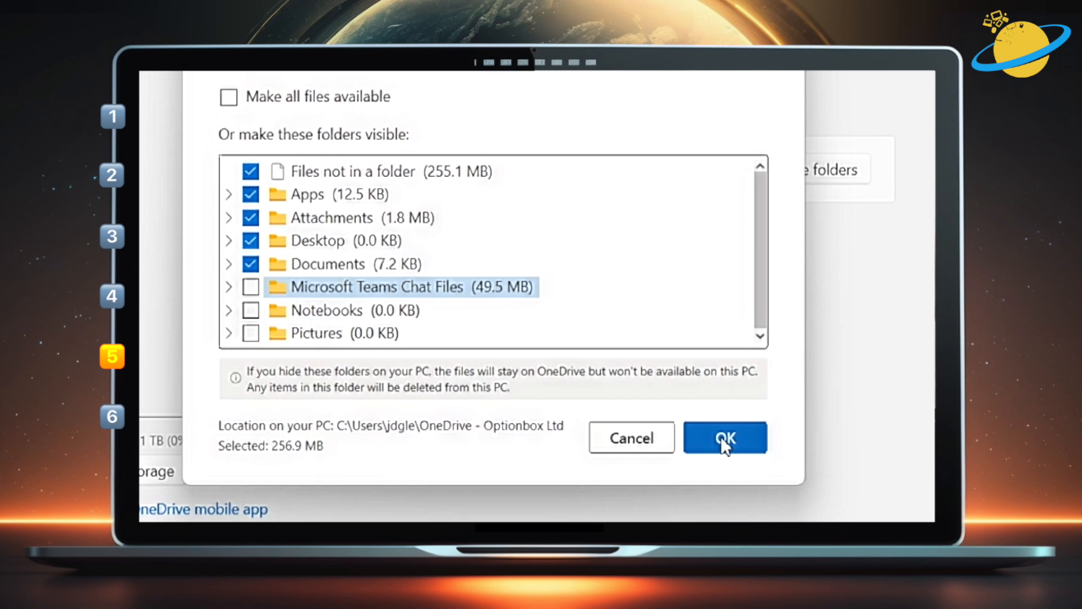
click(724, 437)
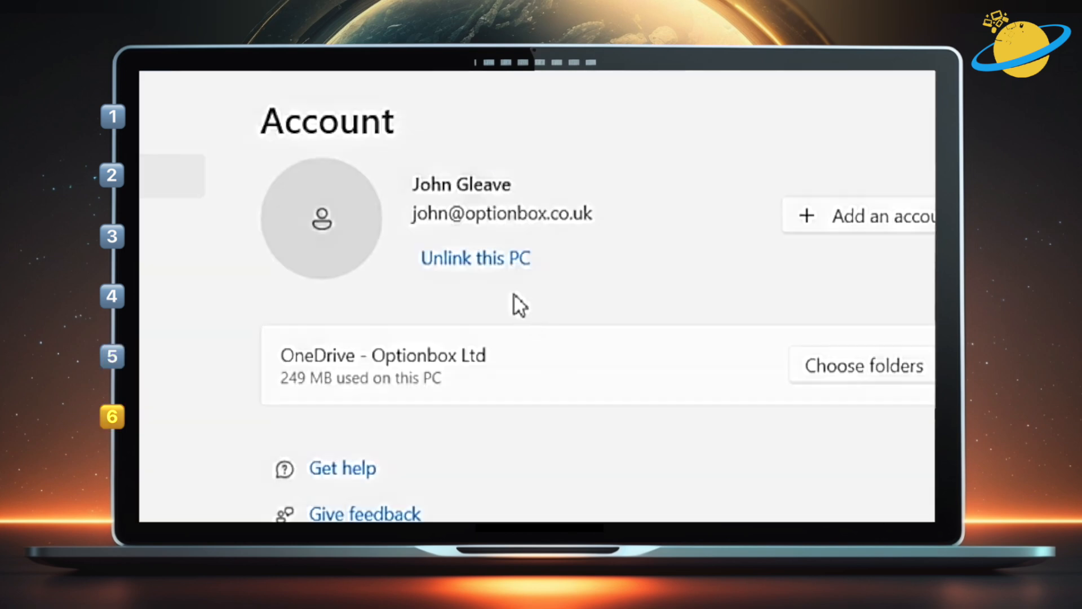
Unlink this PC and confirm with Unlink account
click(475, 257)
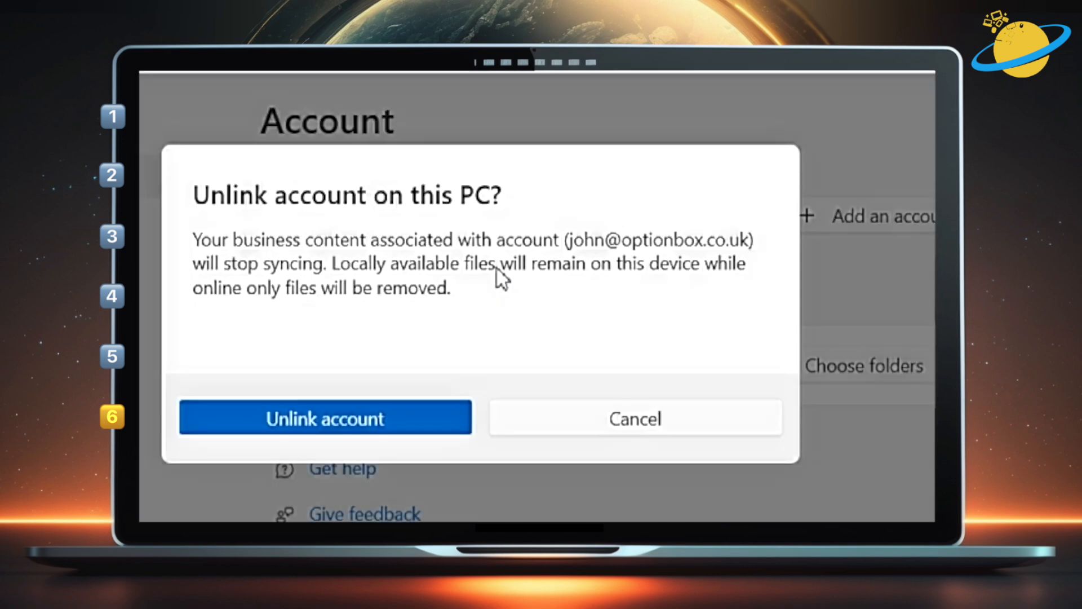
mouse_move(377, 400)
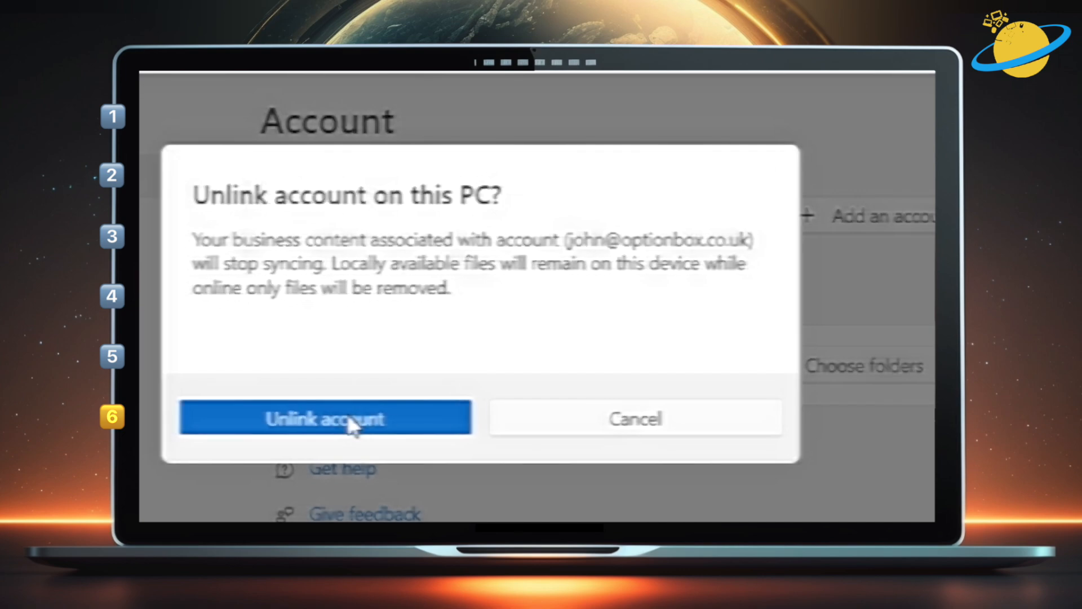
click(324, 417)
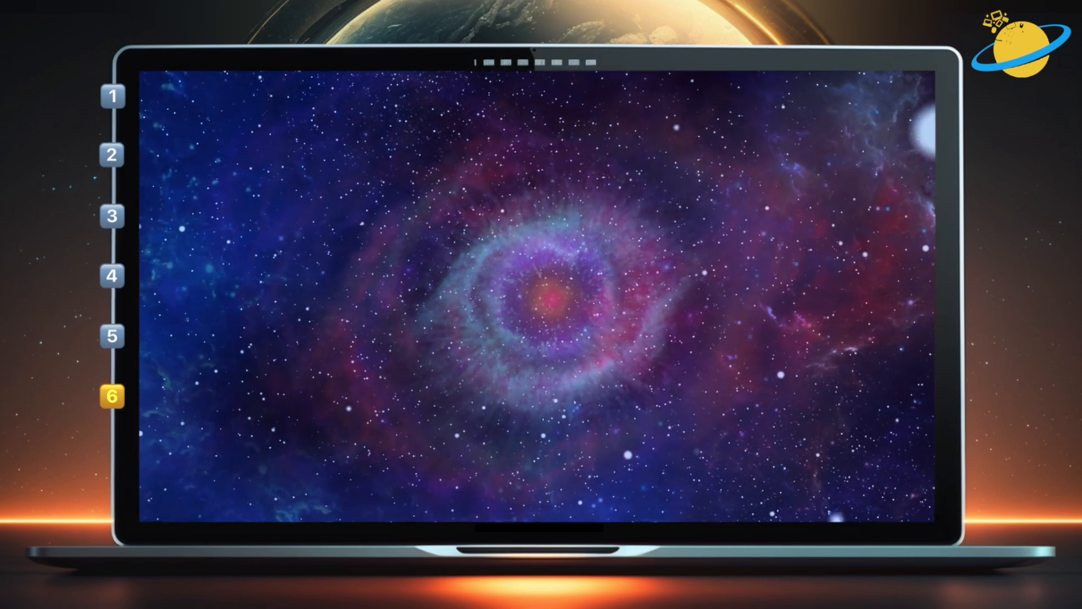